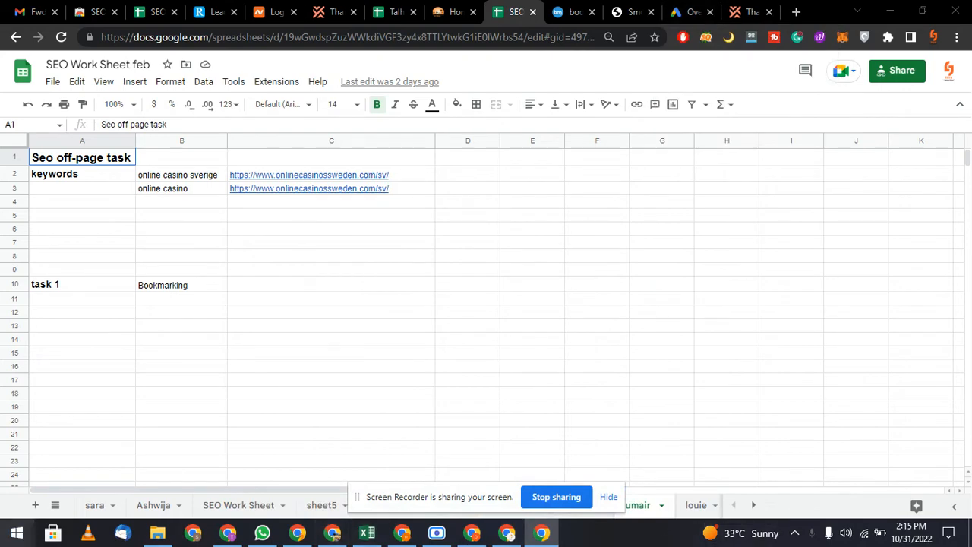
pyautogui.moveTo(687, 480)
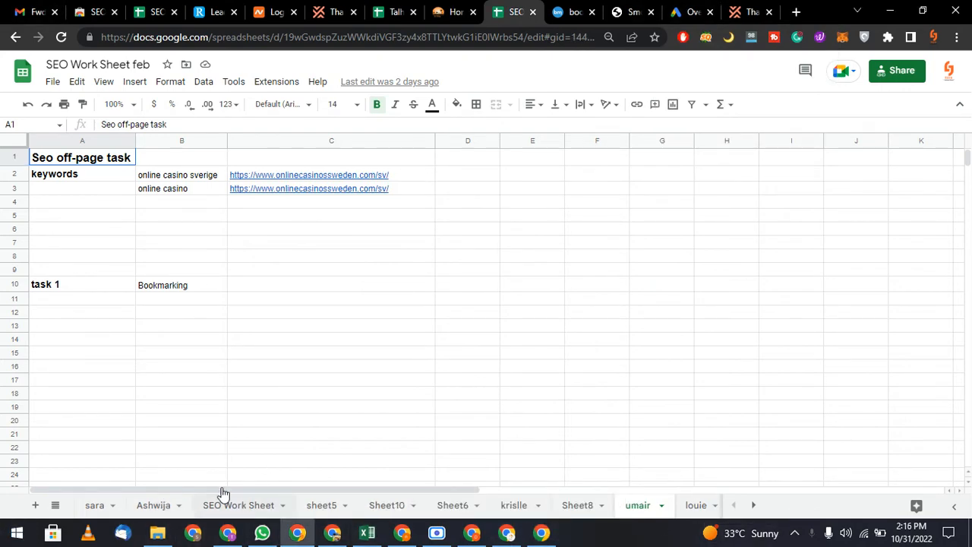
# Search Google for 'commenting sites list', skim the results, then switch to the disposableshop.ae tab
pyautogui.click(632, 12)
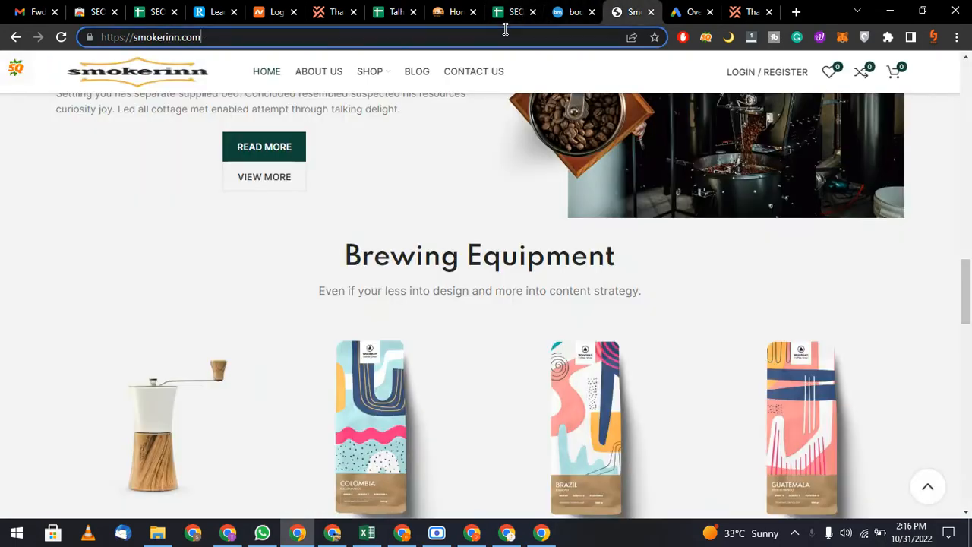
pyautogui.write('commenting sites')
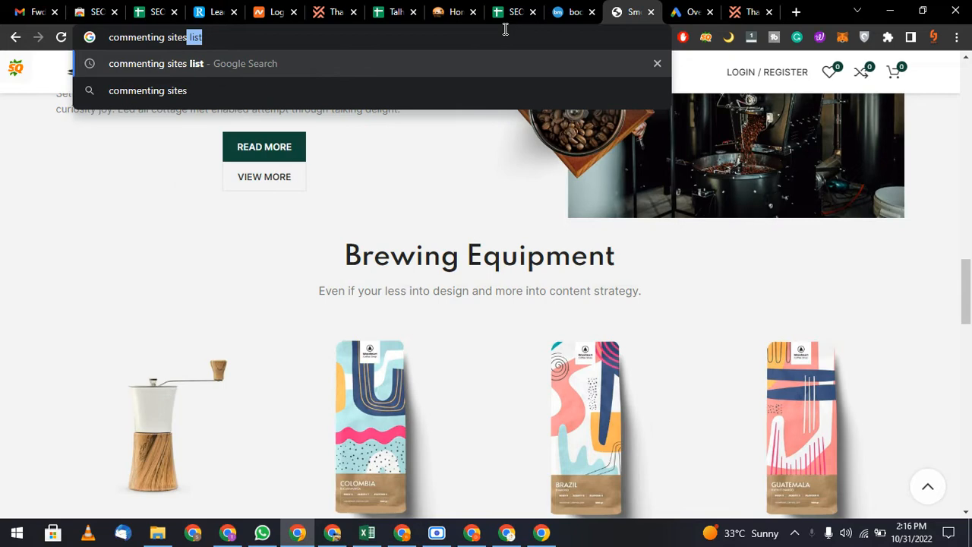
pyautogui.click(513, 12)
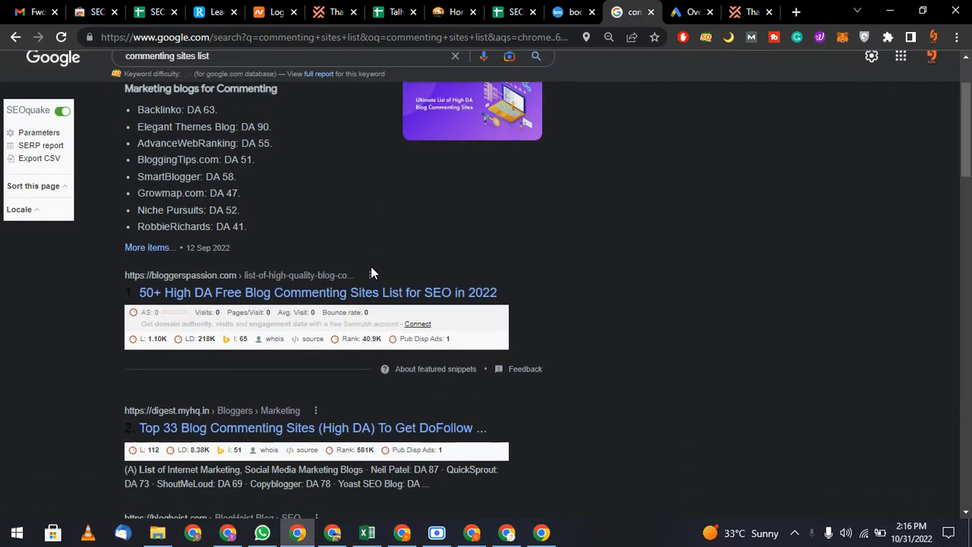
pyautogui.scroll(-3)
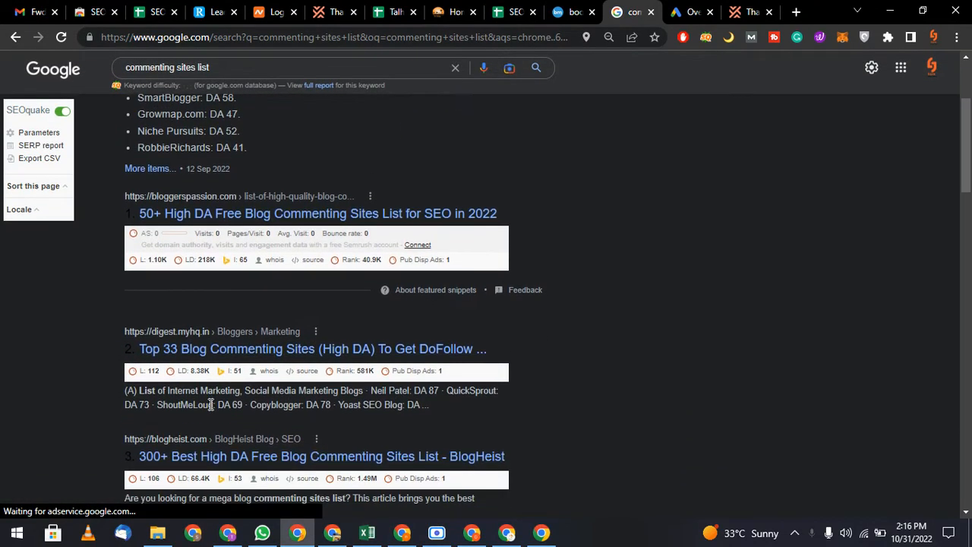
pyautogui.scroll(-3)
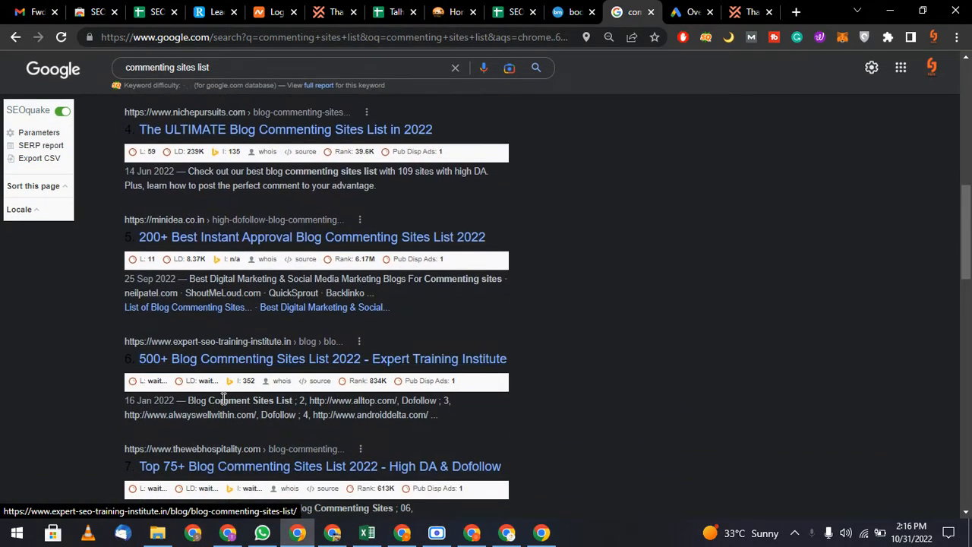
pyautogui.scroll(-3)
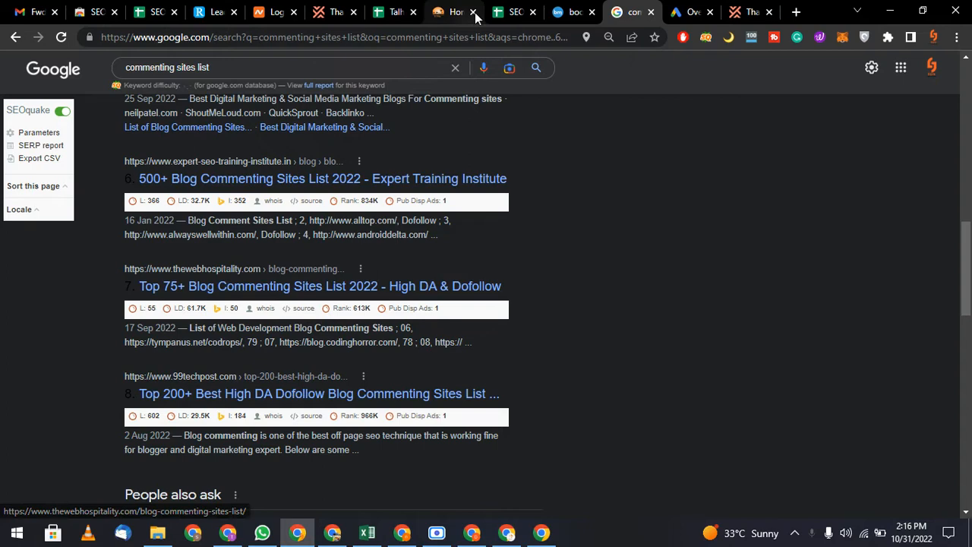
pyautogui.click(513, 12)
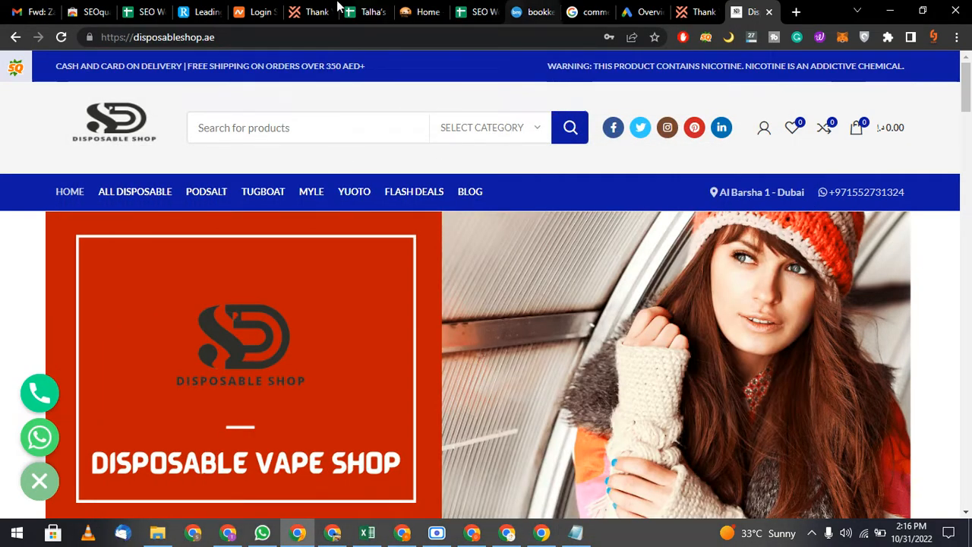
pyautogui.moveTo(263, 192)
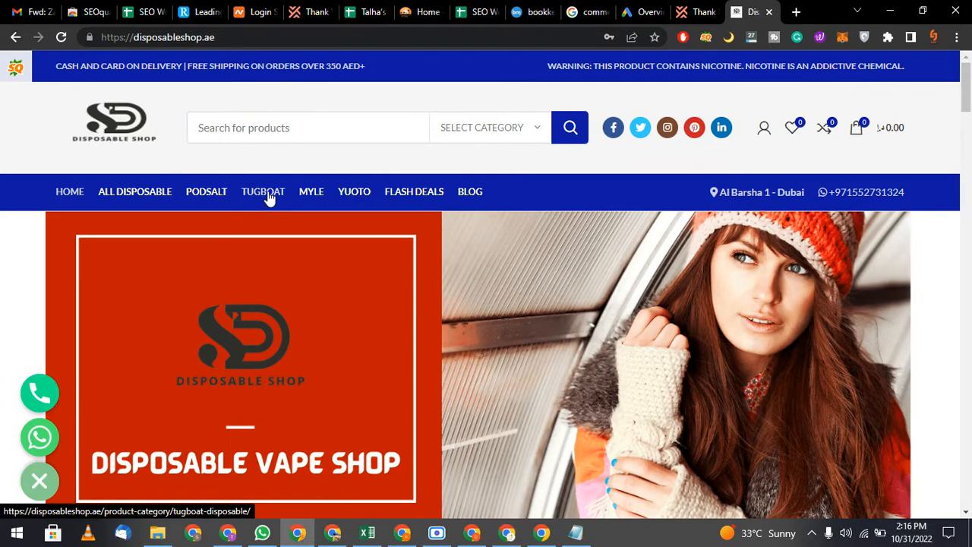
# From the TUGBOAT category, open the Tugboat EVO 4500 Puffs product page and copy its URL
pyautogui.click(263, 191)
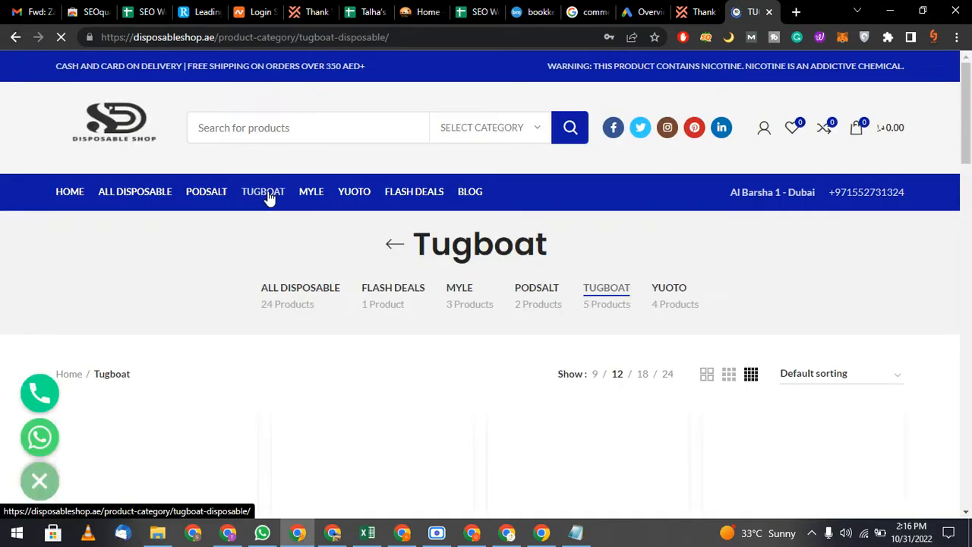
pyautogui.scroll(-3)
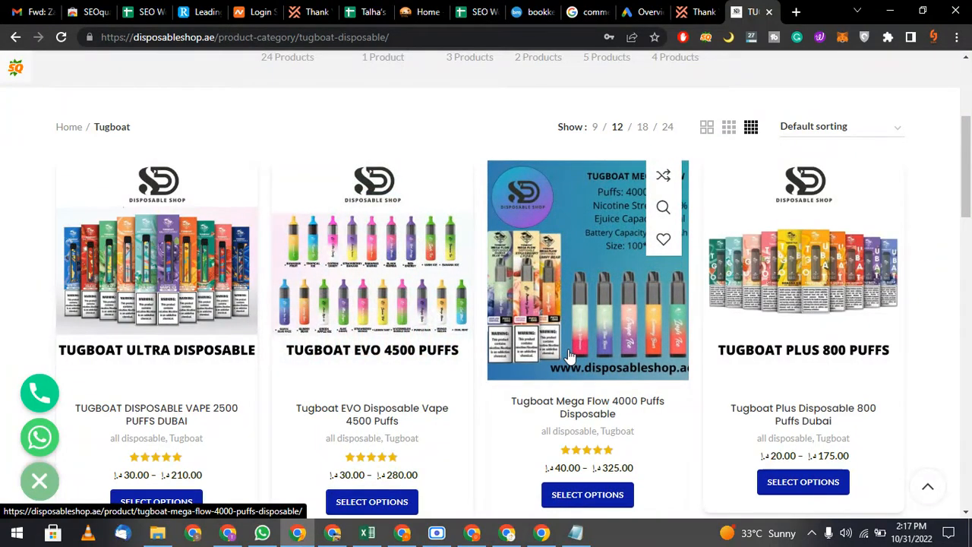
pyautogui.moveTo(407, 358)
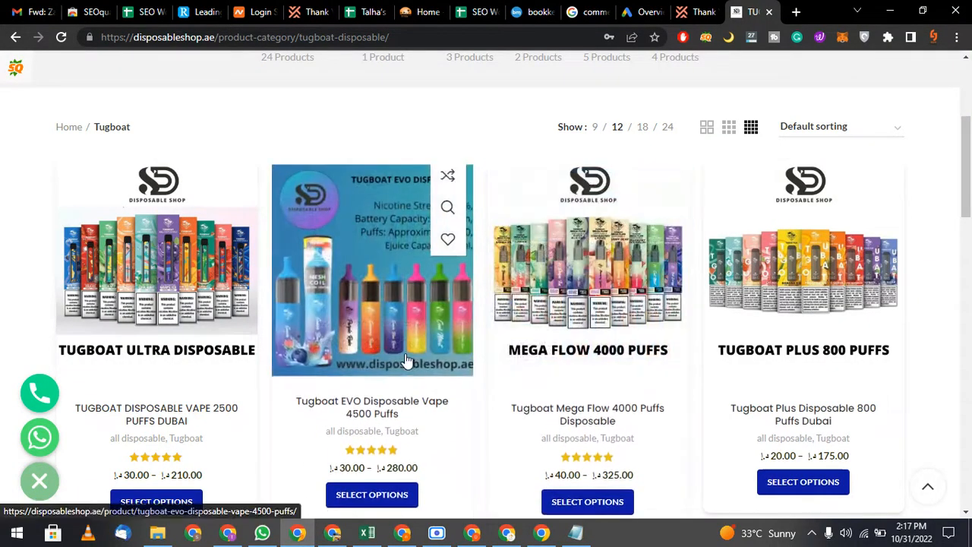
pyautogui.click(370, 270)
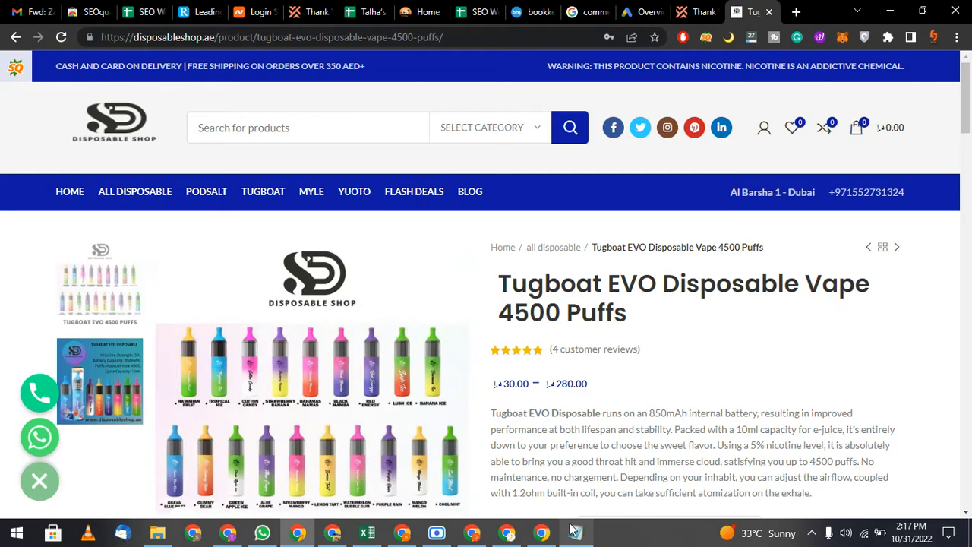
pyautogui.click(270, 37)
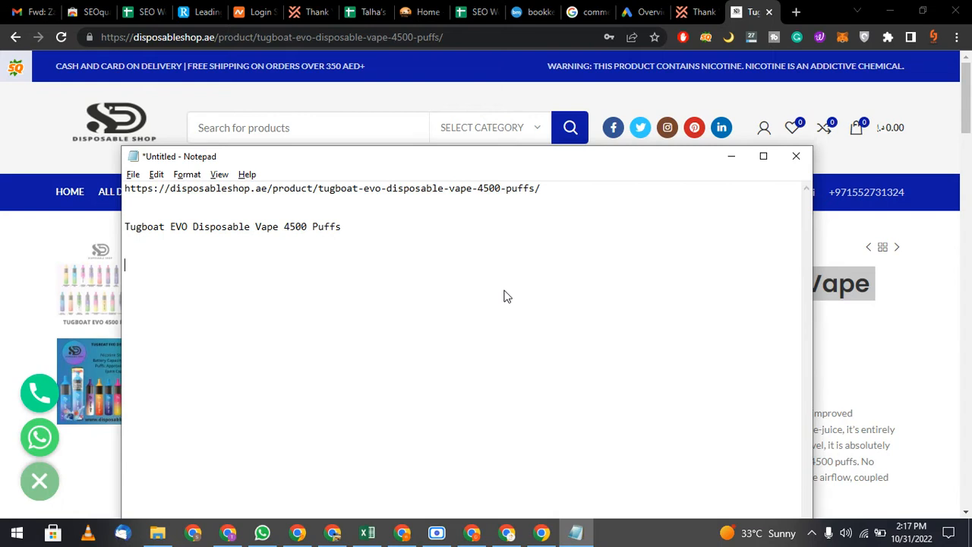
pyautogui.write('<a href="')
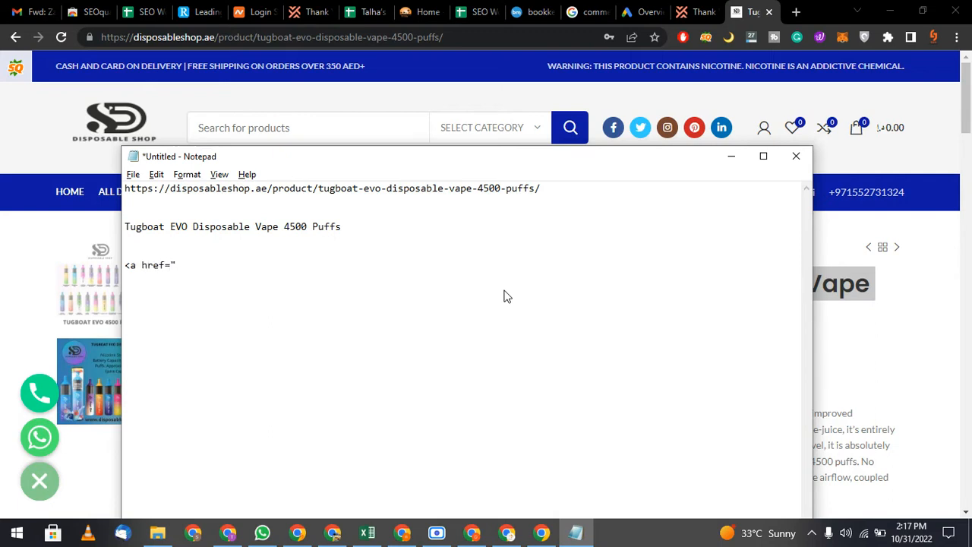
pyautogui.moveTo(585, 196)
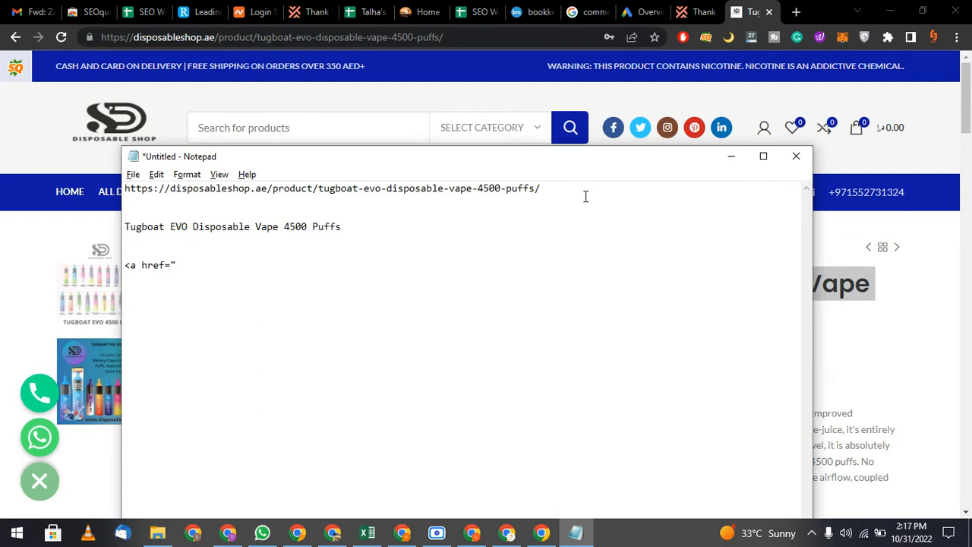
pyautogui.press('Backspace')
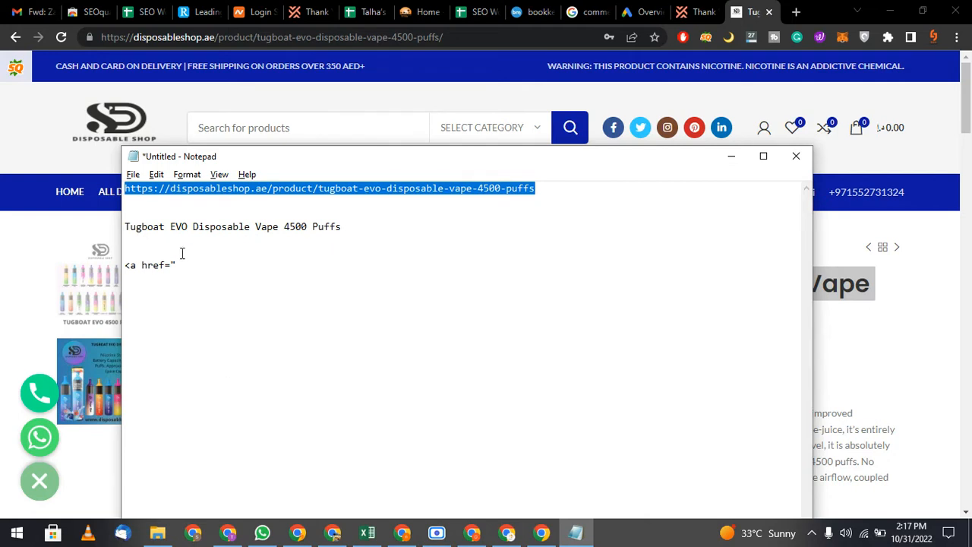
pyautogui.write('https://disposableshop.ae/product/tugboat-evo-disposable-vape-4500-puffs">')
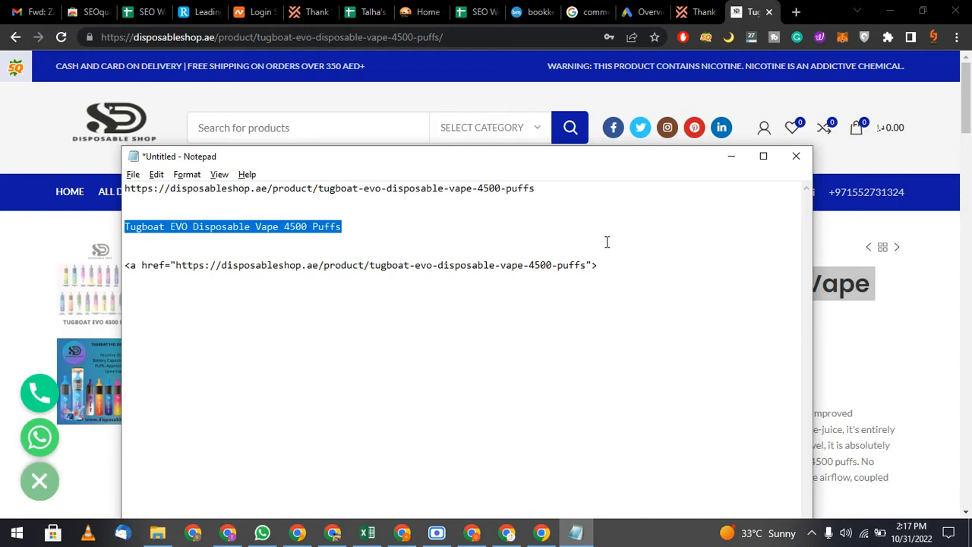
pyautogui.write('Tugboat EVO Disposable Vape 4500 Puffs')
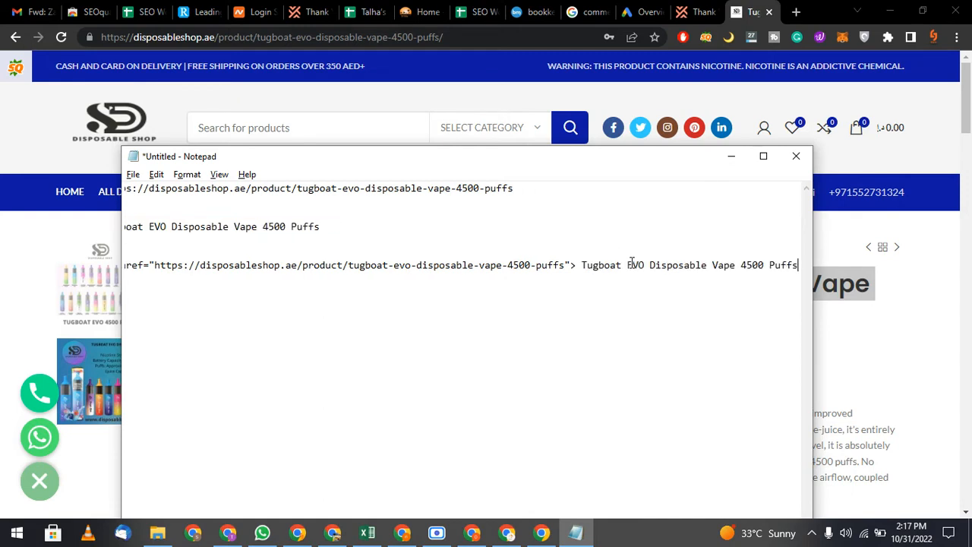
pyautogui.write('</')
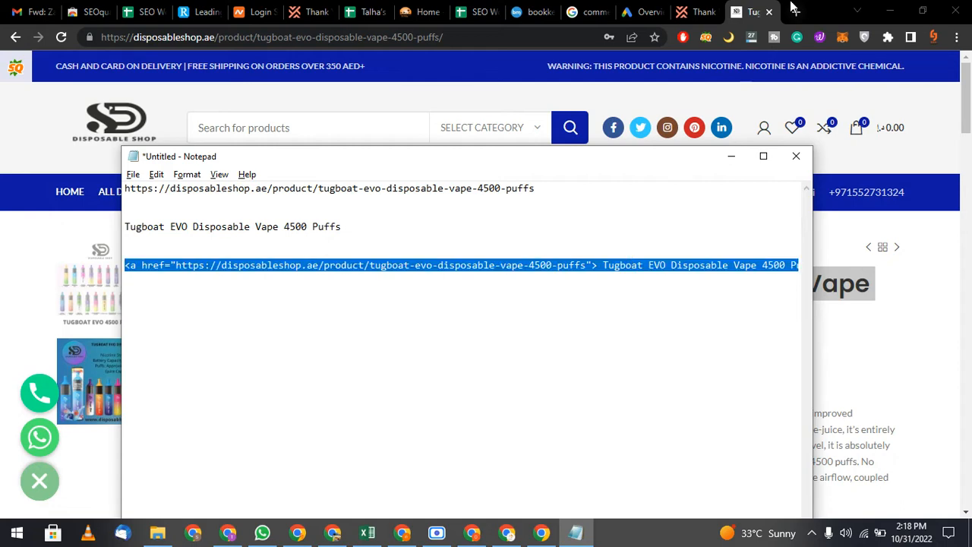
pyautogui.click(474, 12)
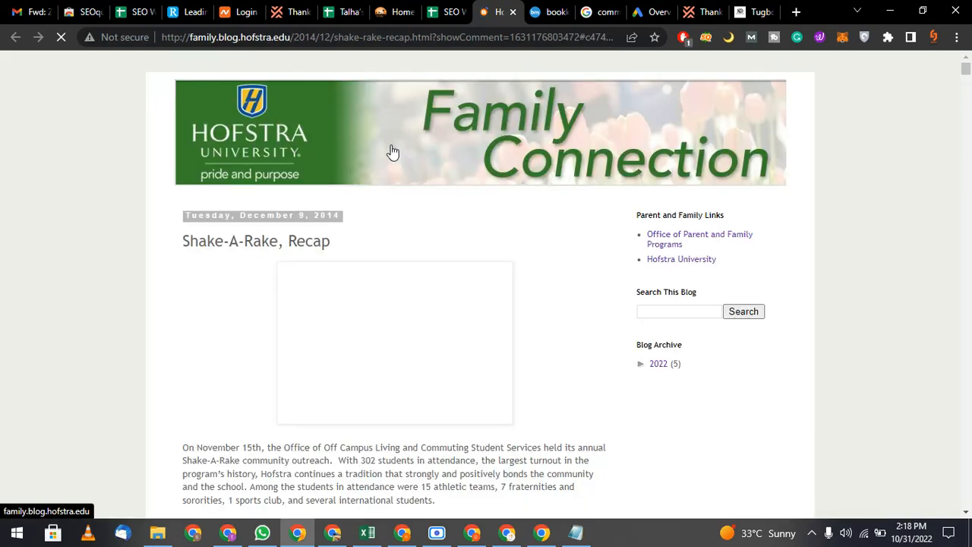
# Paste the Tugboat EVO anchor tag into the Shake-A-Rake, Recap comment box and publish it
pyautogui.scroll(-3)
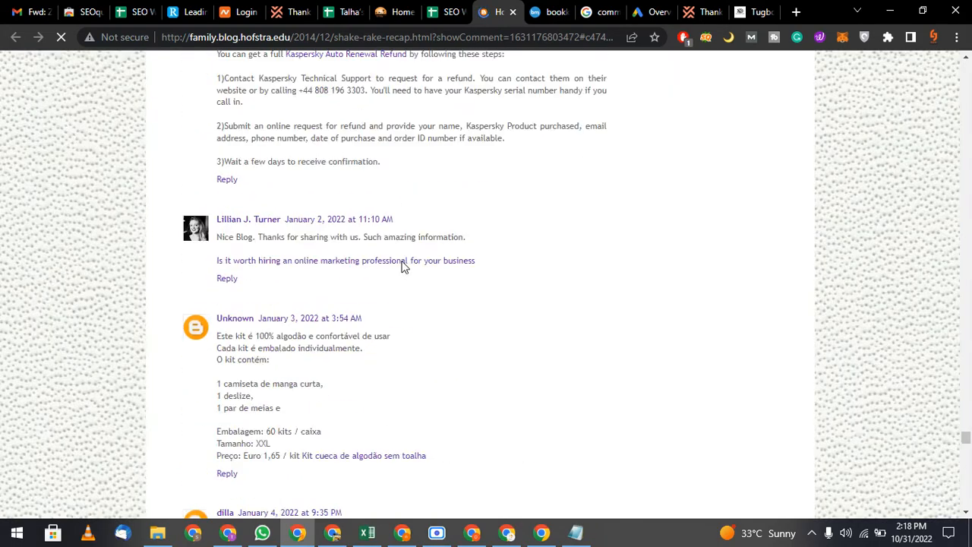
pyautogui.scroll(-3)
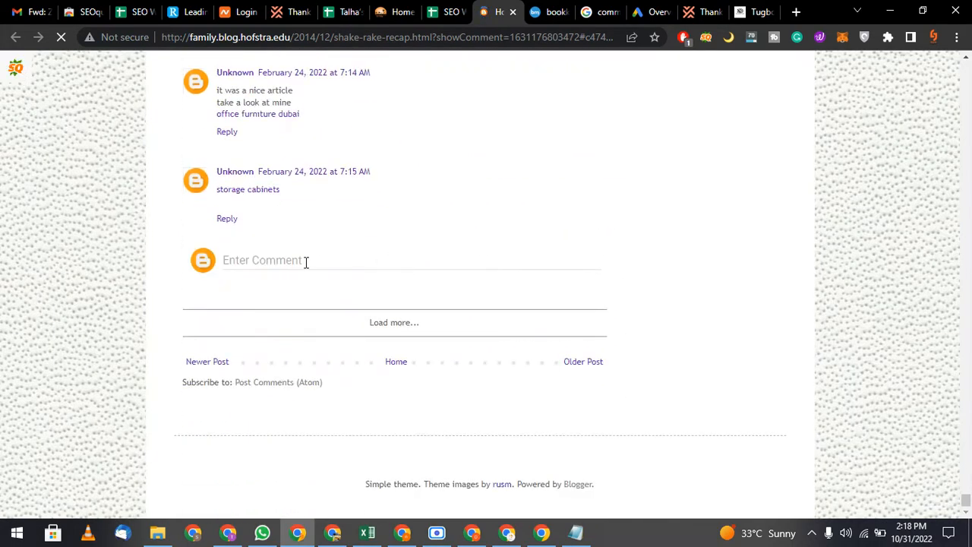
pyautogui.click(261, 260)
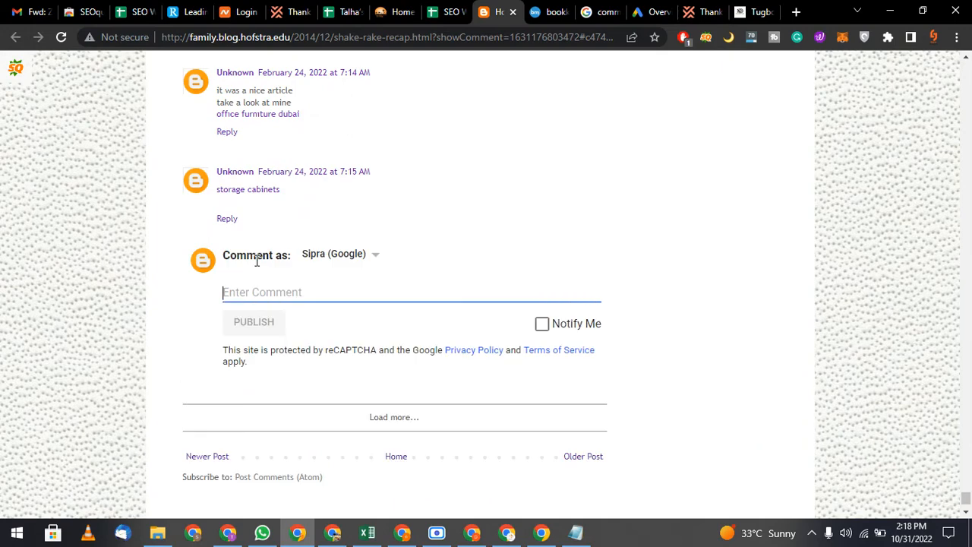
pyautogui.write('<a href="https://disposableshop.ae/product/tugboat-evo-disposable-vape-4500-puffs"> Tugboat EVO Disposable Vape 4500 Puffs</a>')
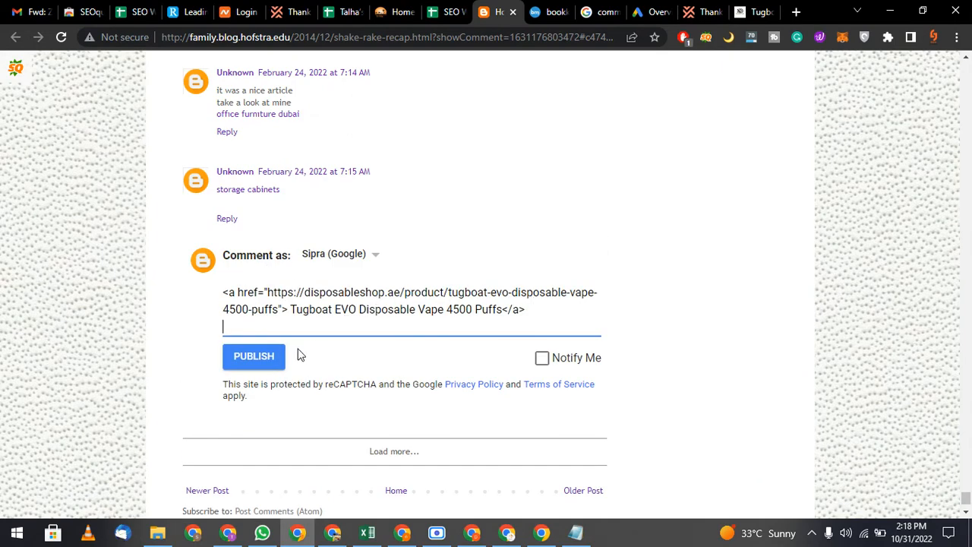
pyautogui.click(254, 355)
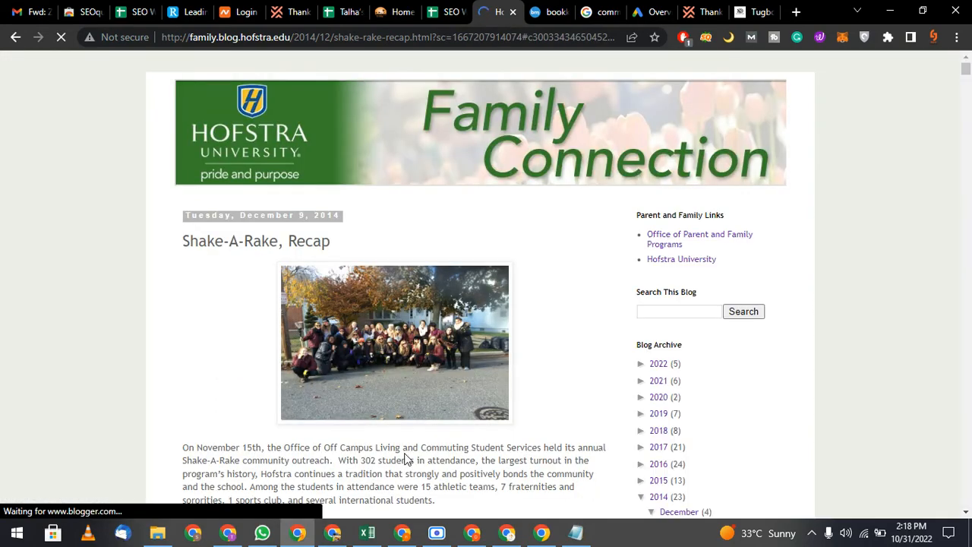
# Load the remaining comments and select the new Tugboat EVO link text to verify it posted
pyautogui.scroll(-3)
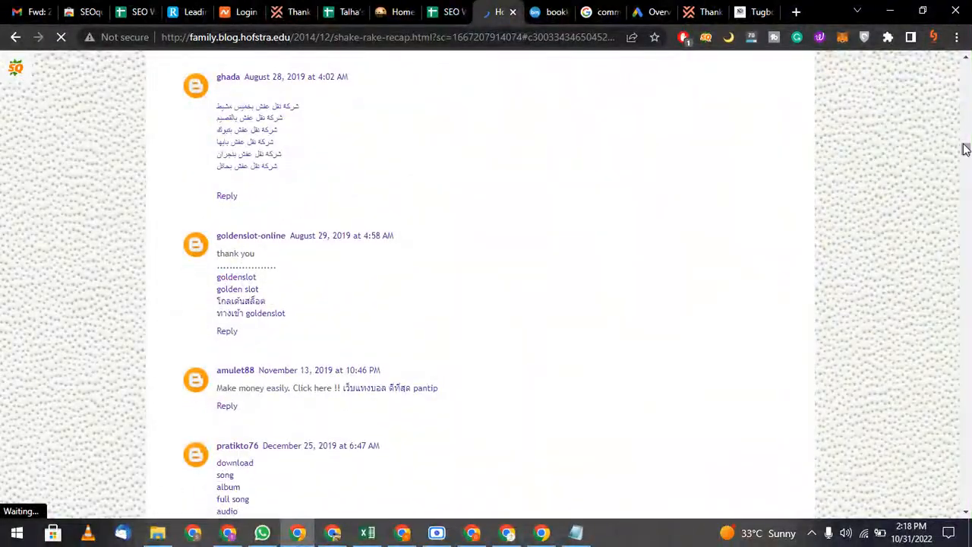
pyautogui.scroll(-3)
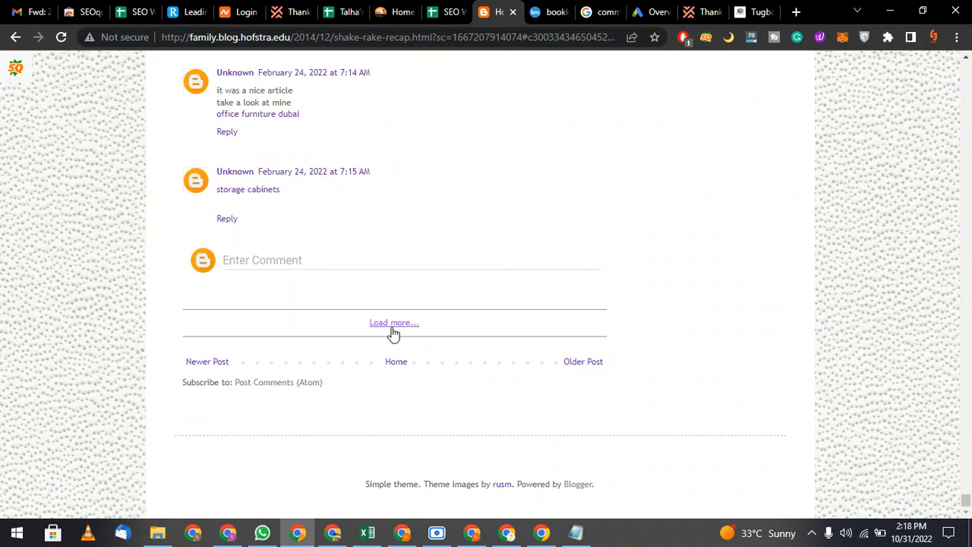
pyautogui.click(395, 322)
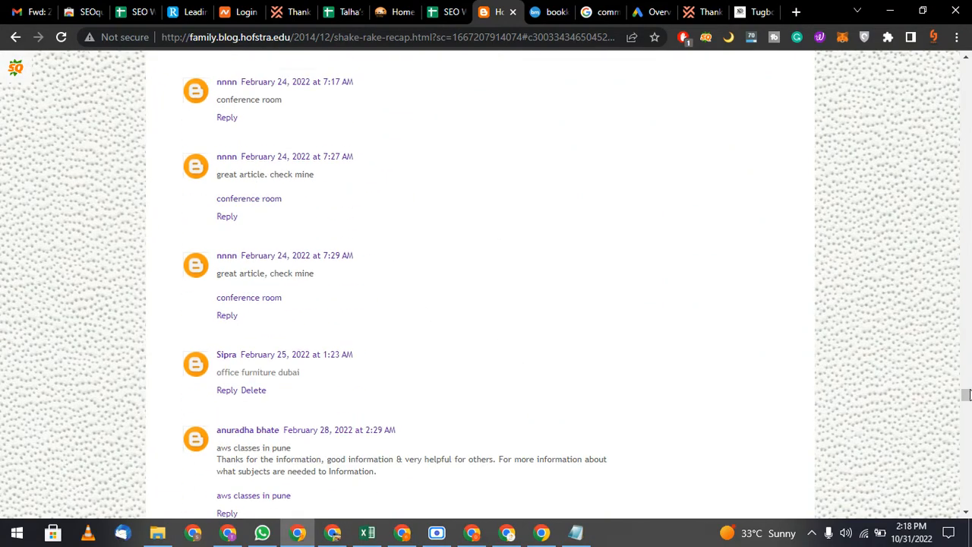
pyautogui.scroll(-3)
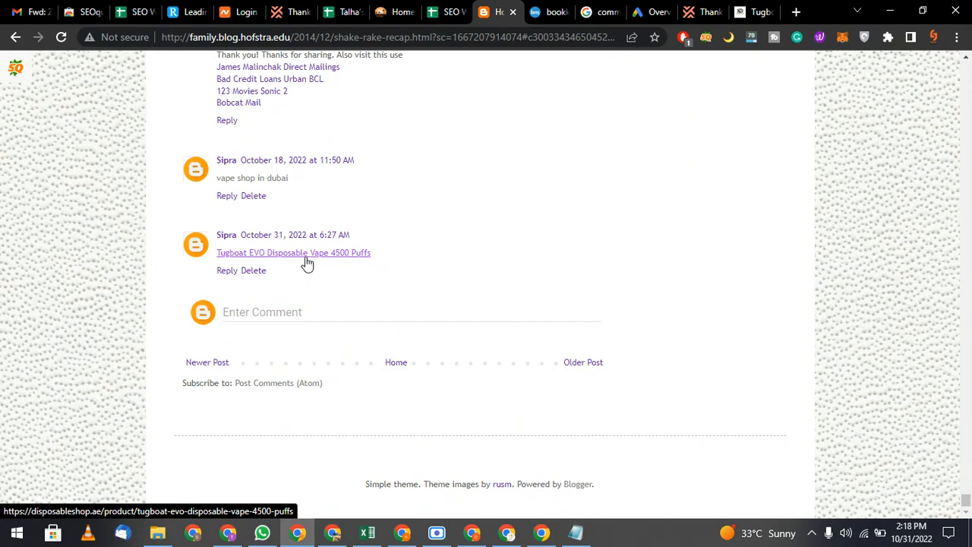
pyautogui.moveTo(296, 151)
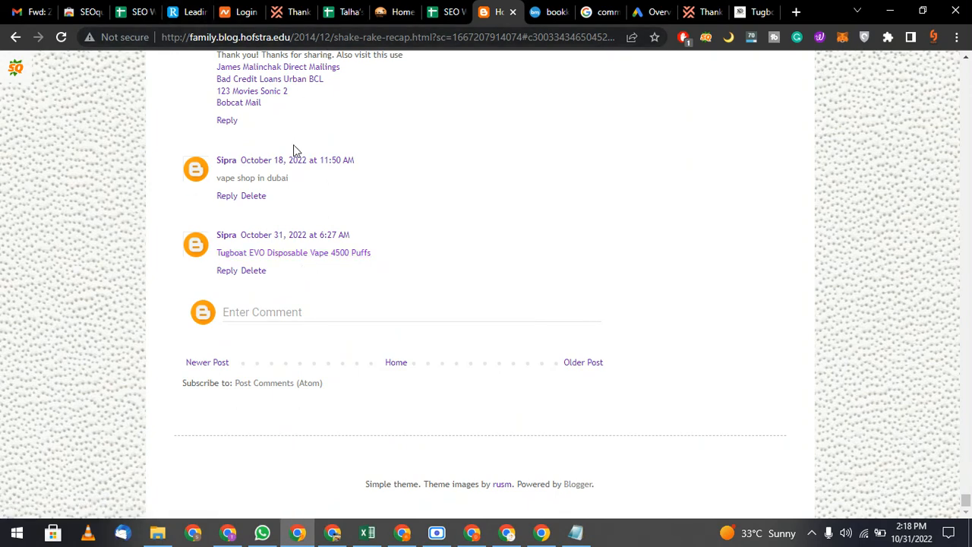
pyautogui.doubleClick(293, 253)
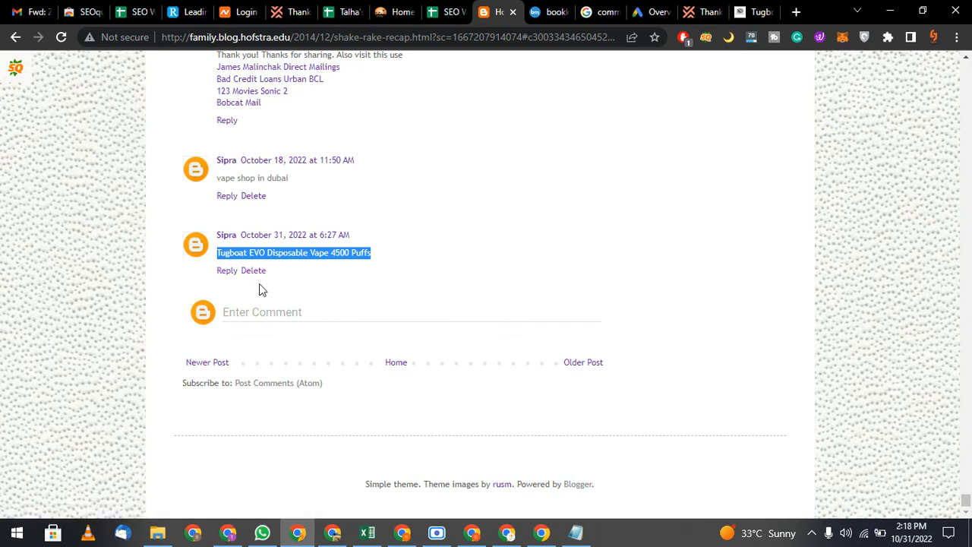
pyautogui.moveTo(234, 265)
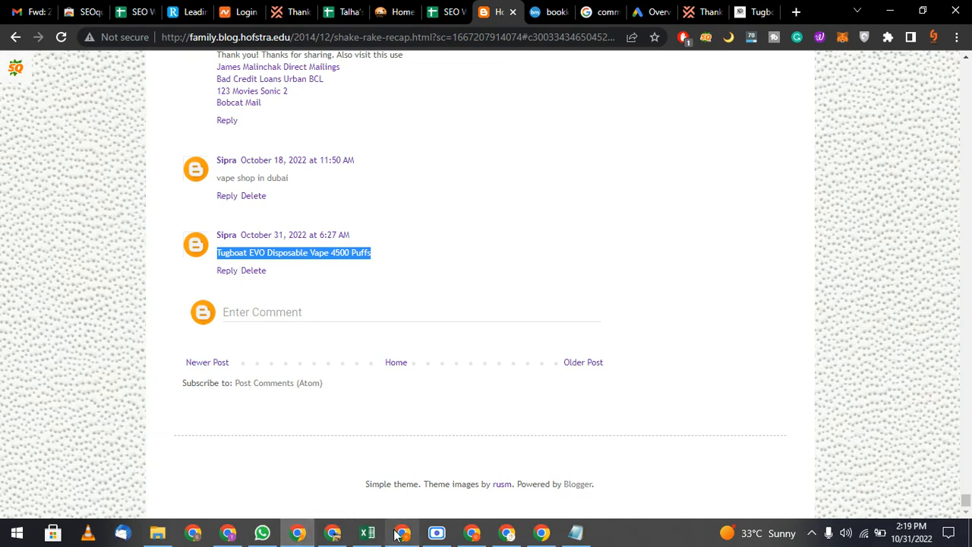
pyautogui.moveTo(401, 532)
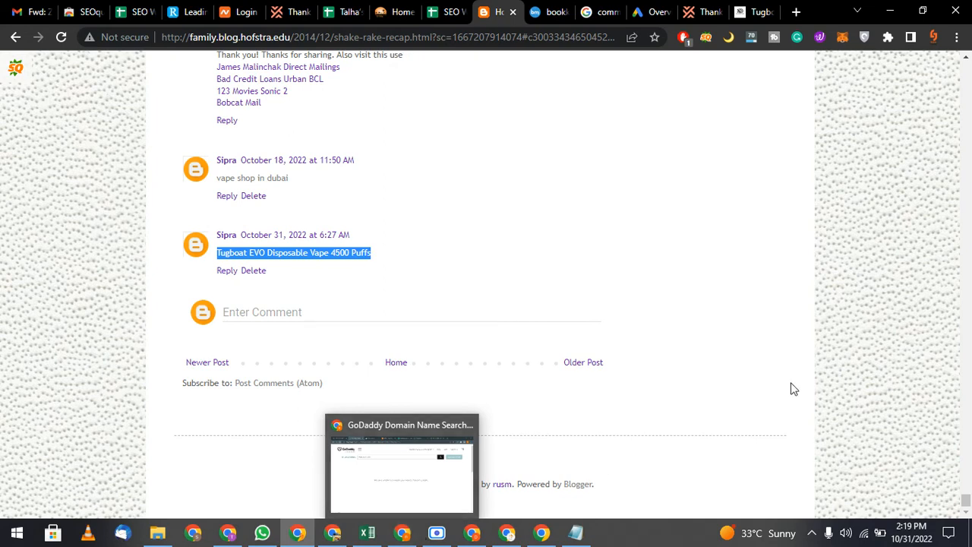